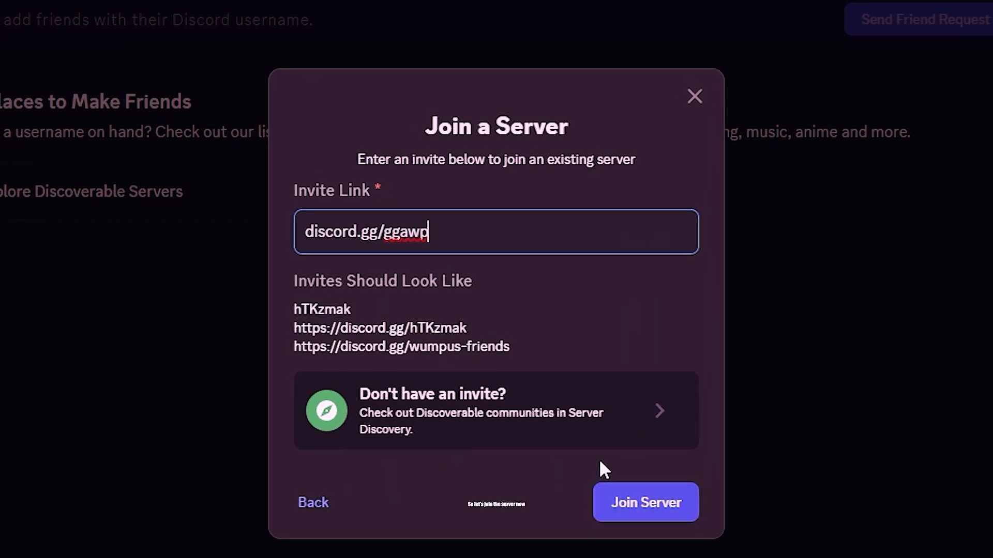
Join the AWP Sniper server via discord.gg/ggawp, then verify and authorize the AWP.GG app on the account.
click(645, 503)
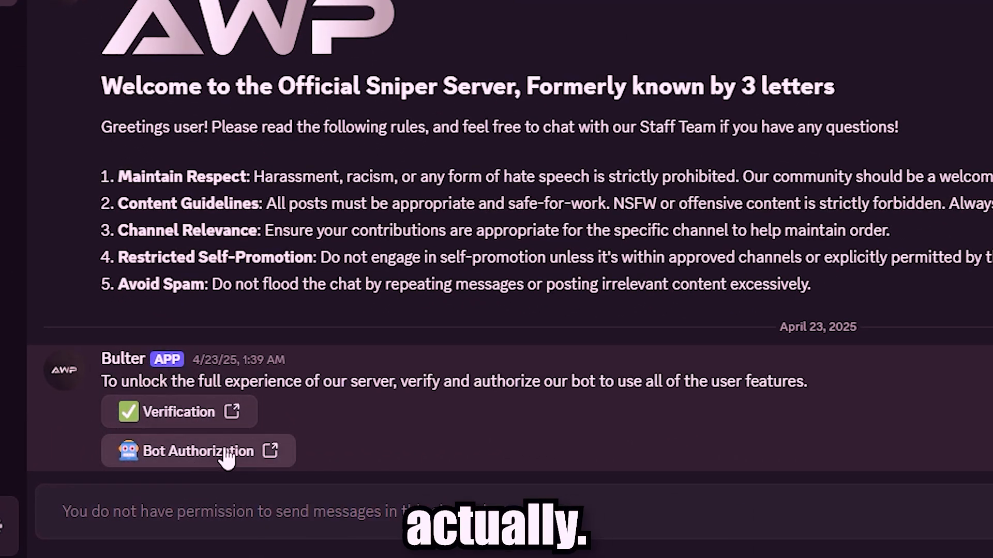
click(196, 451)
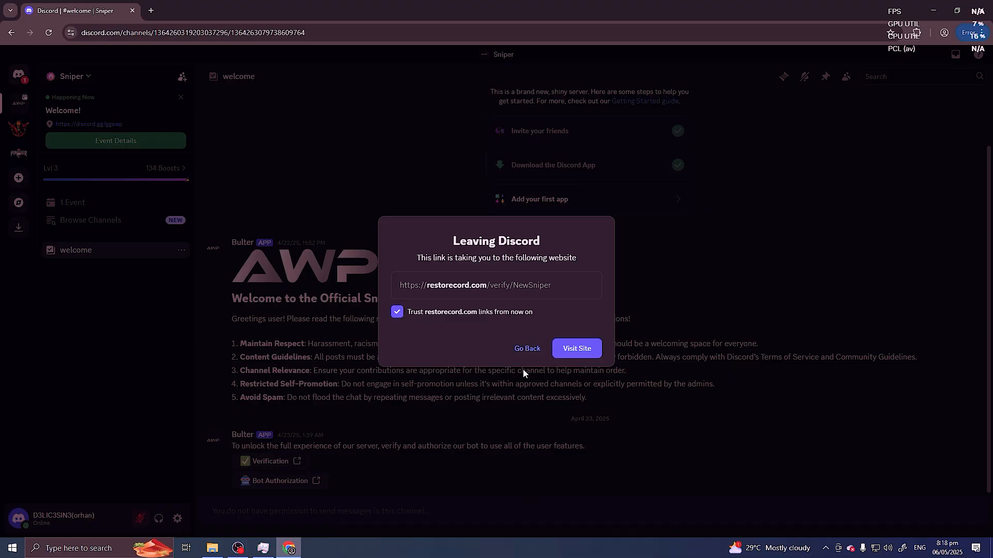
click(576, 348)
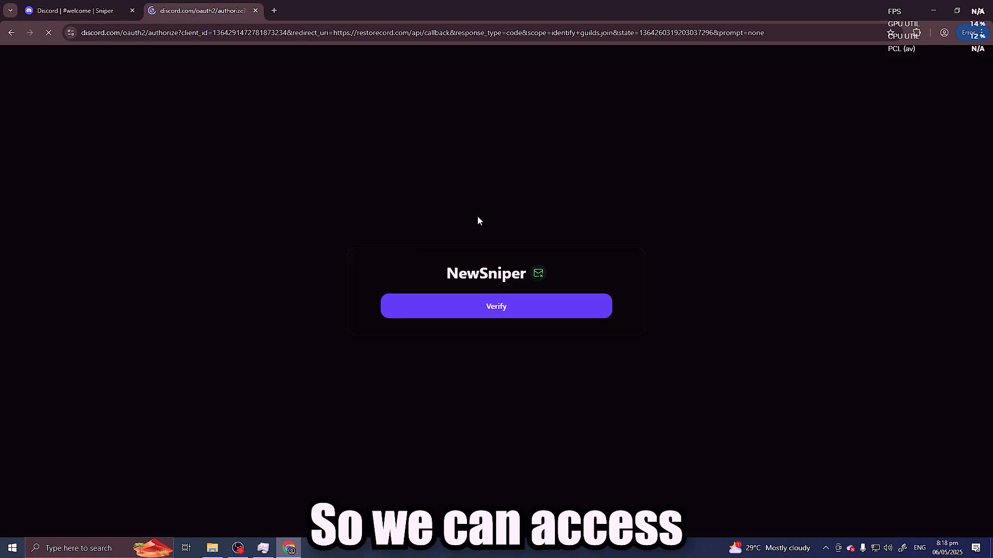
click(496, 306)
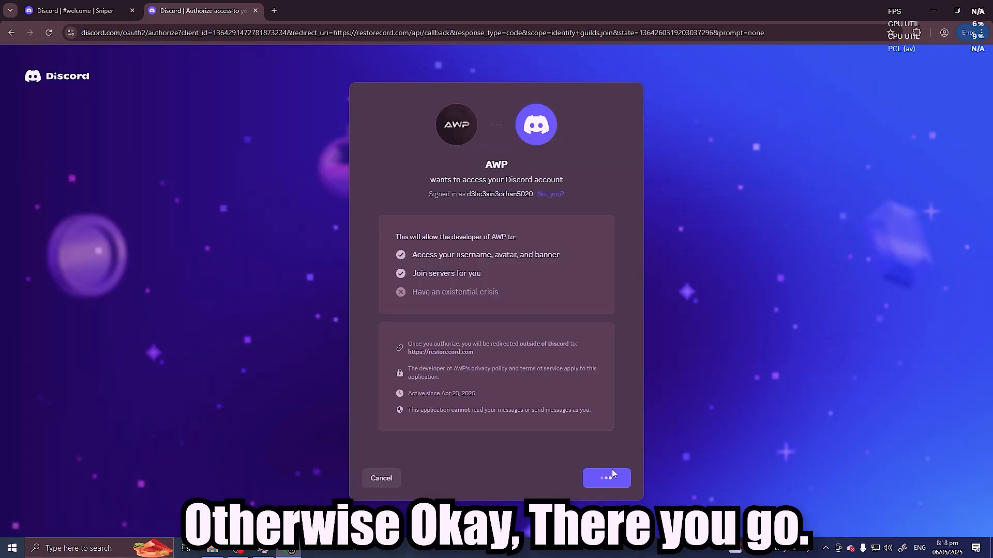
click(605, 478)
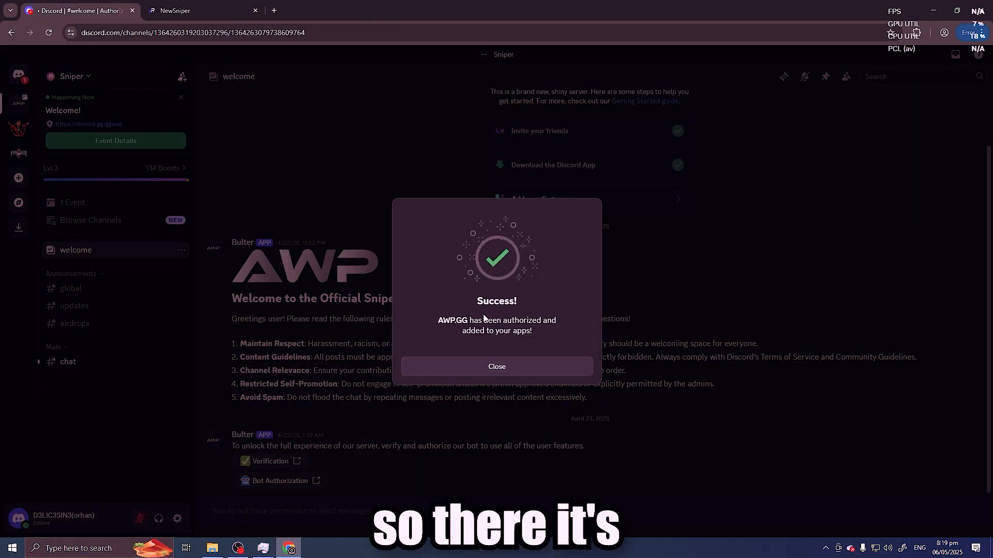
Dismiss the success message and run /register in the AWP.GG bot's direct messages.
click(496, 366)
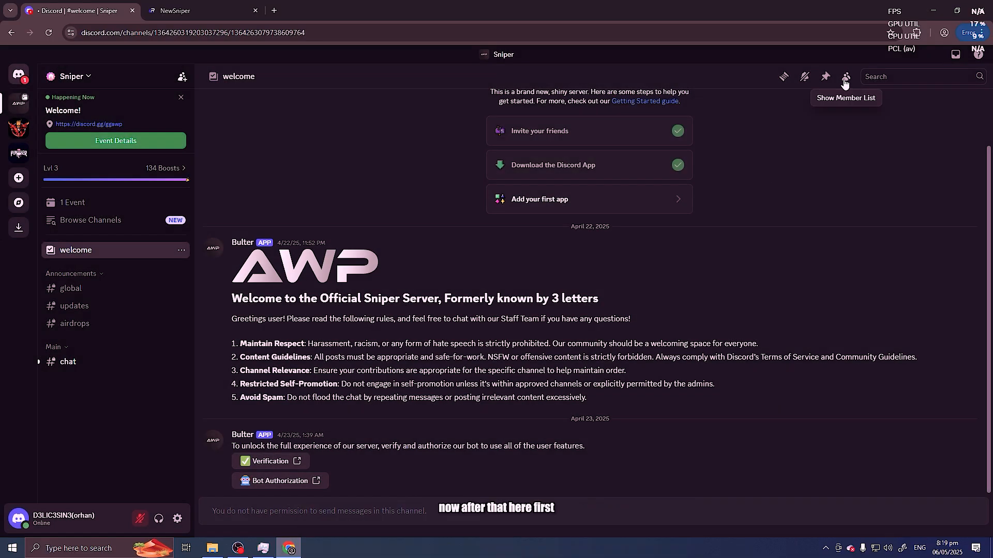
click(845, 75)
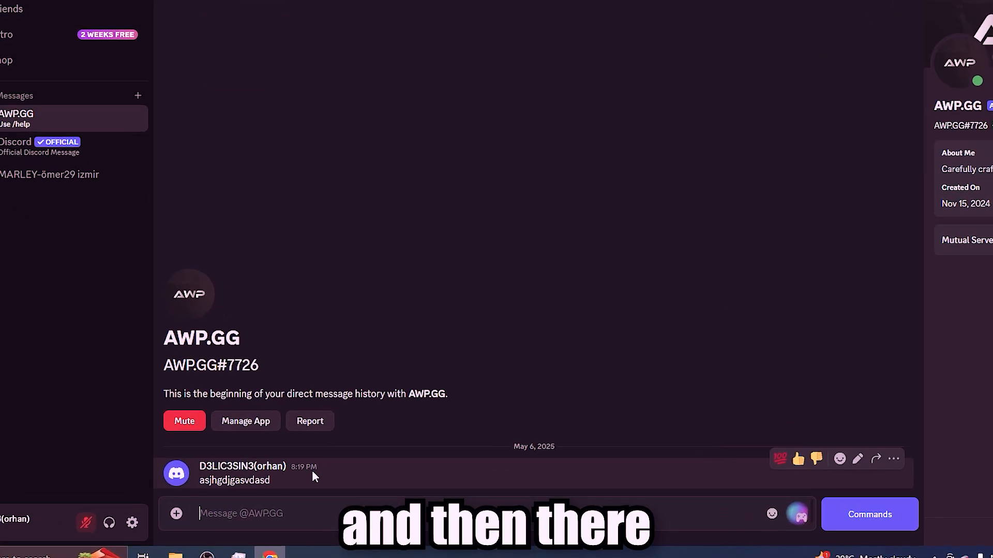
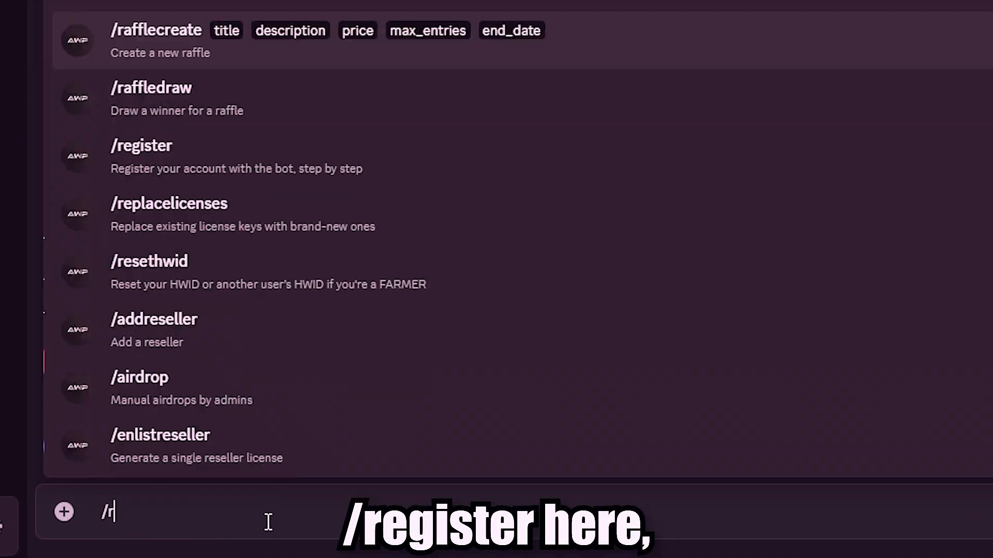
key(enter)
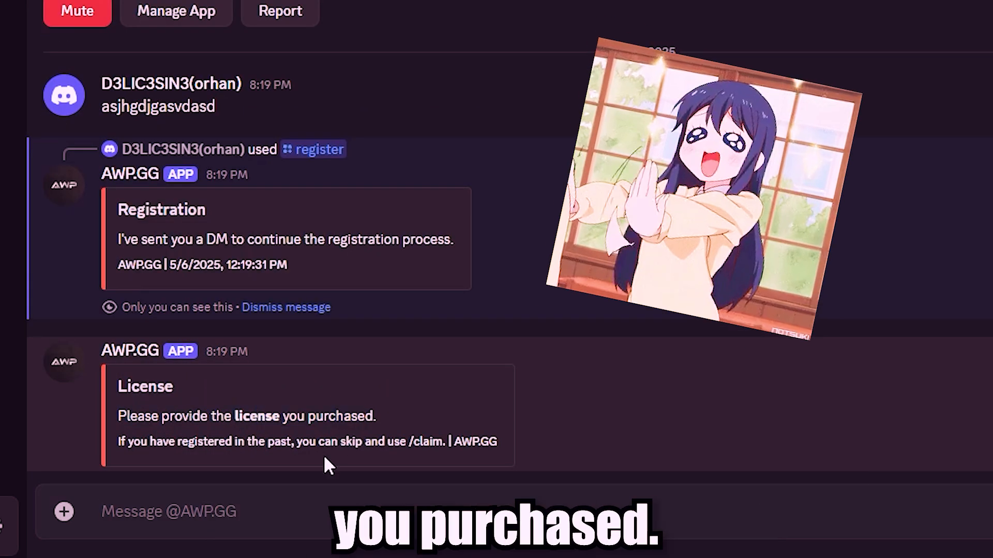
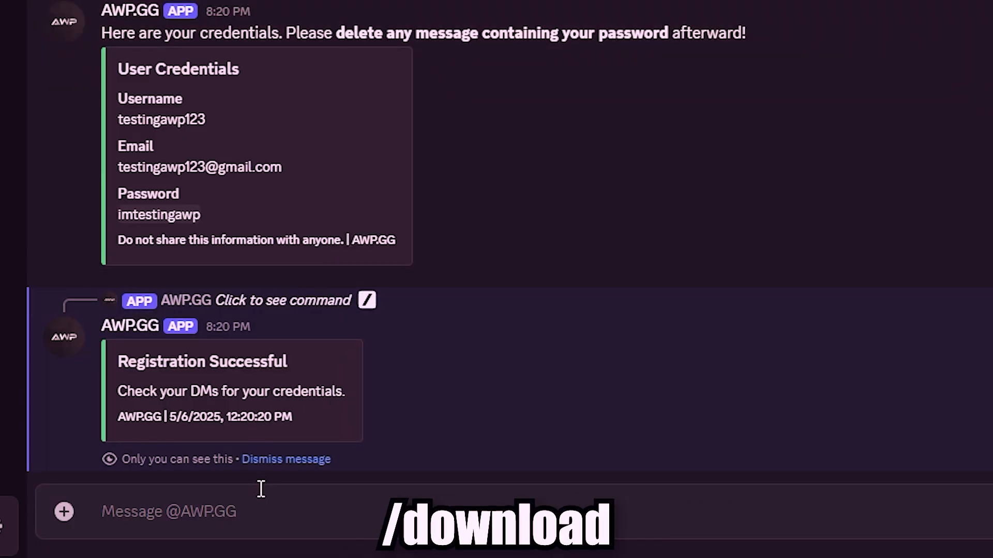
Run /download and follow the bot's Click Here link, continuing past the warning to download release 0.0.27.
text(/download)
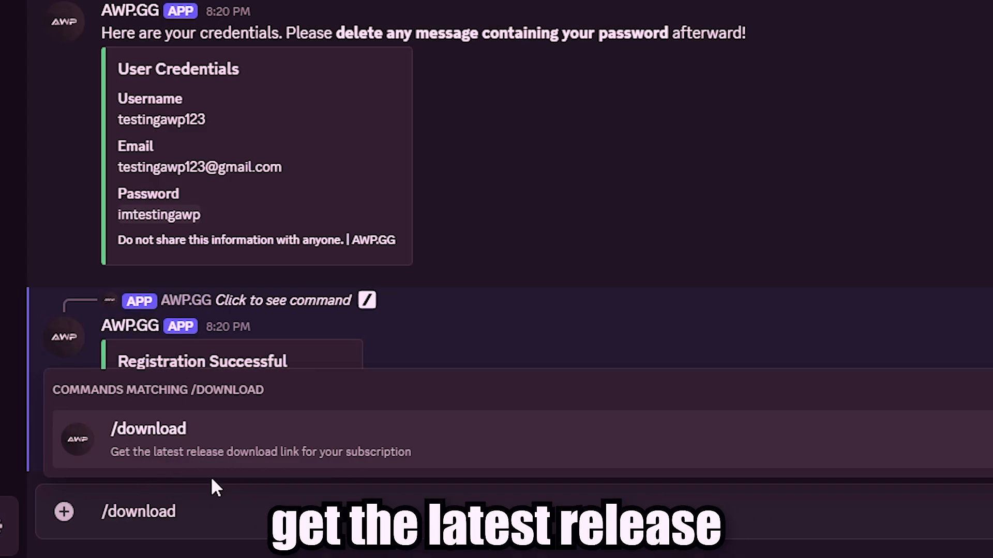
key(Enter)
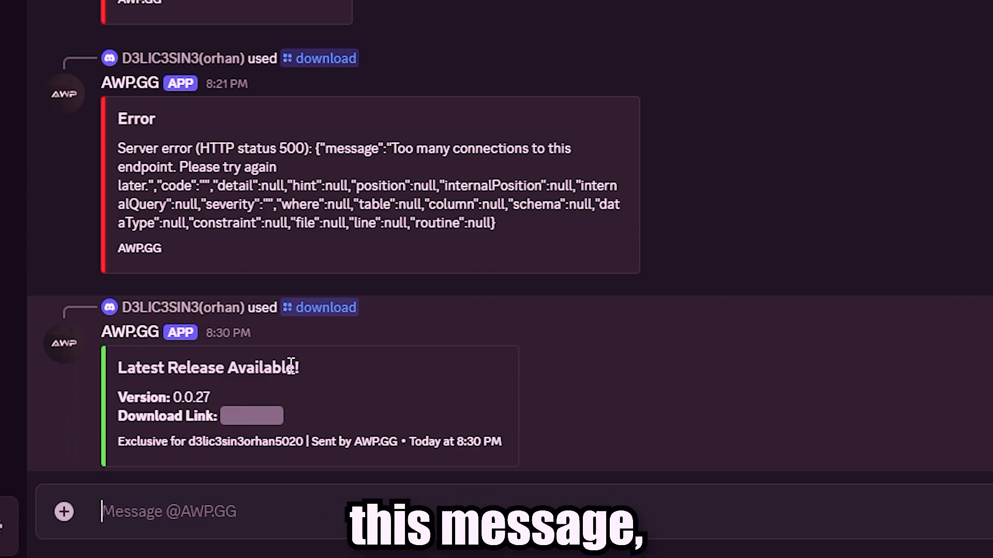
drag(118, 369, 297, 368)
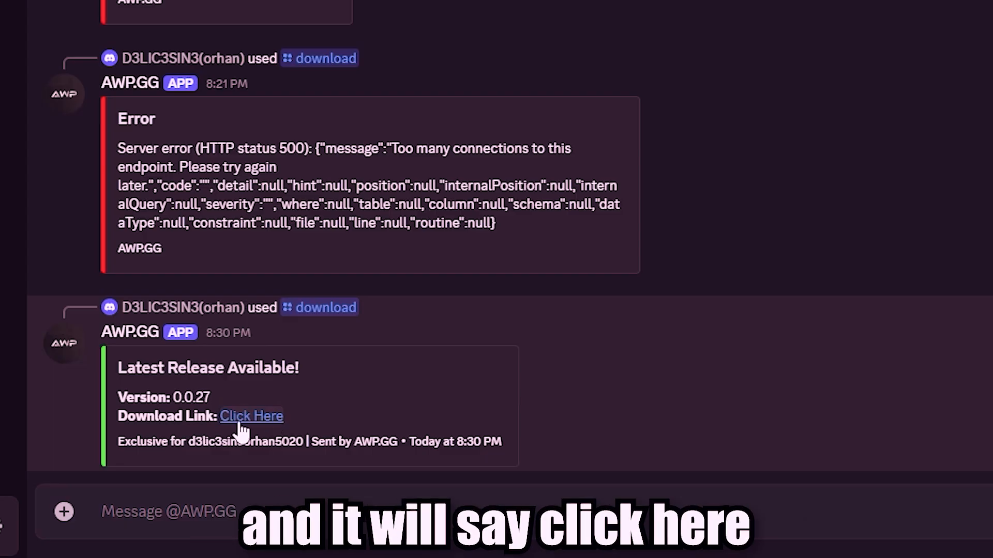
click(250, 416)
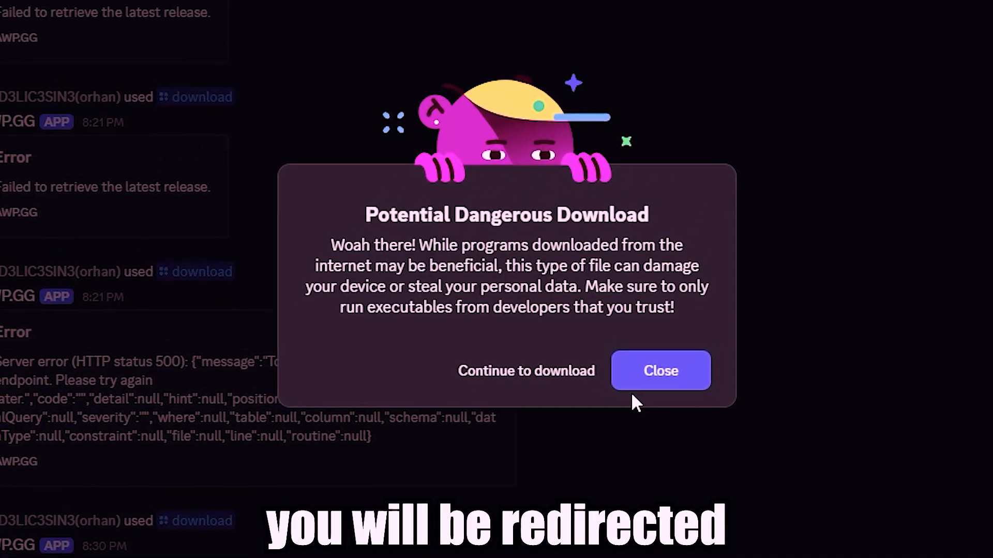
click(660, 371)
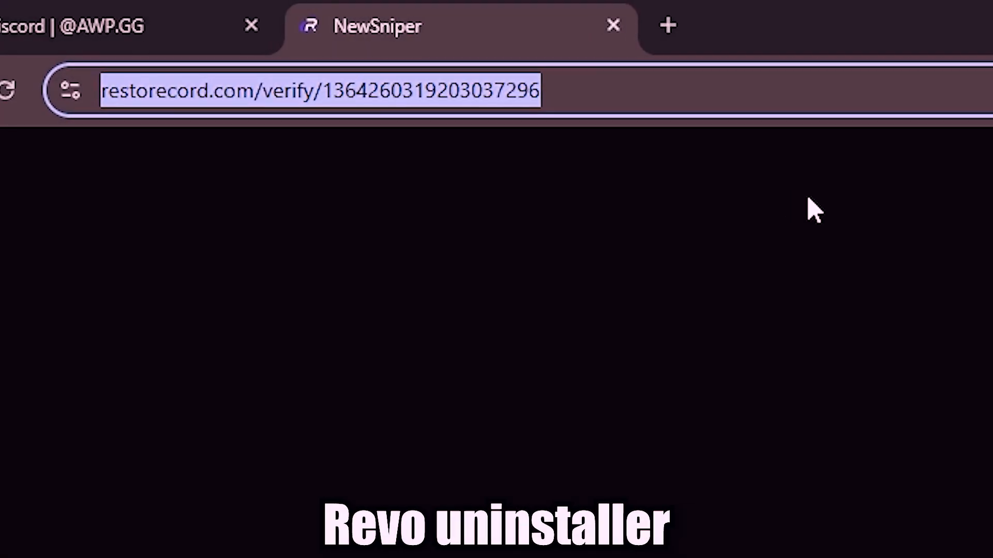
Search 'revo uninstaller' in Chrome to reach the Revo Uninstaller freeware download page.
text(revo uninstaller)
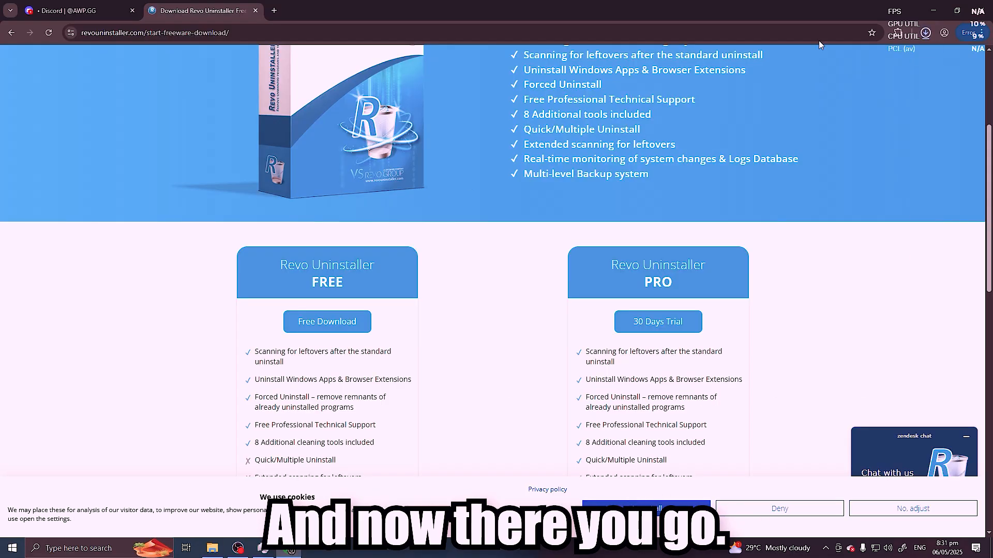
Download the free edition, accept the agreement, install Revo Uninstaller 2.5.8 and finish with it launching.
click(924, 32)
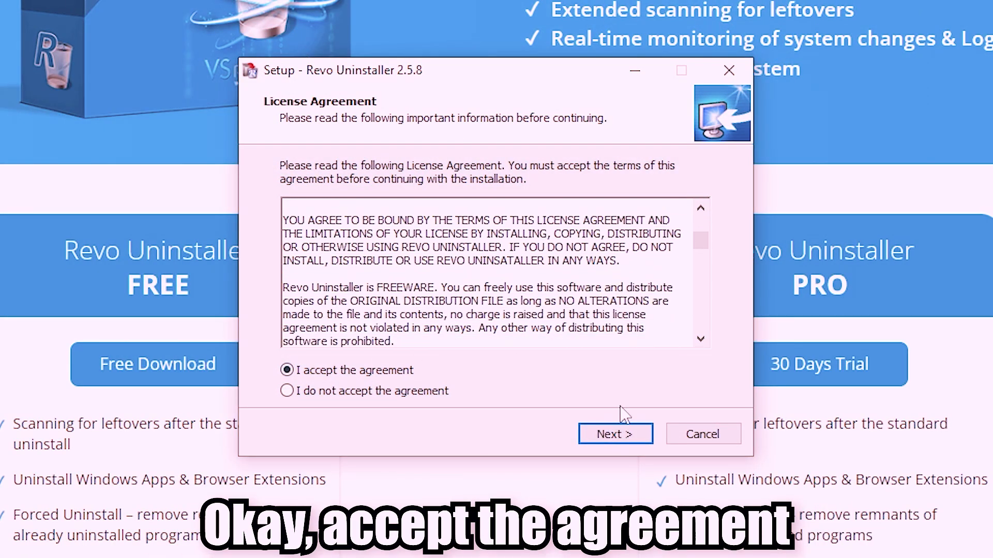
click(613, 434)
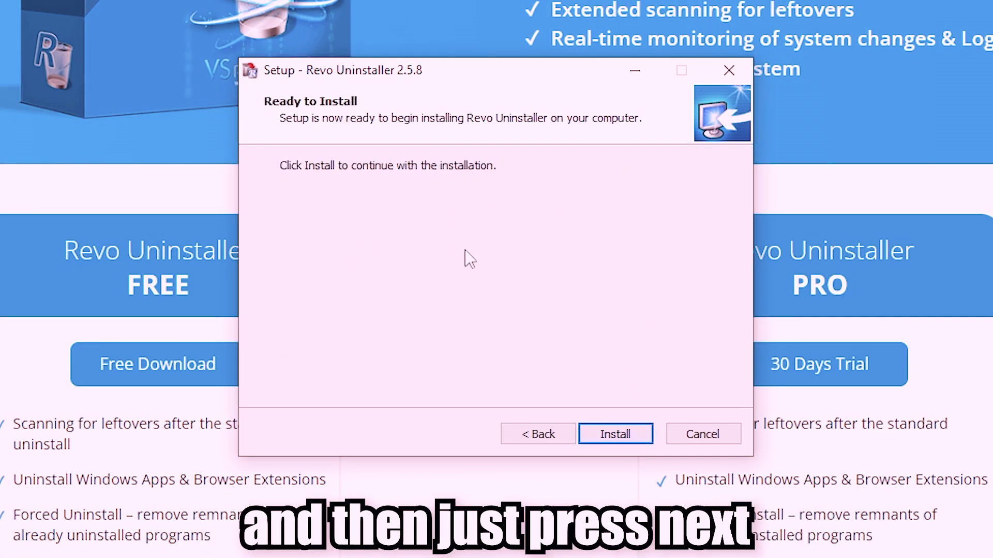
click(615, 434)
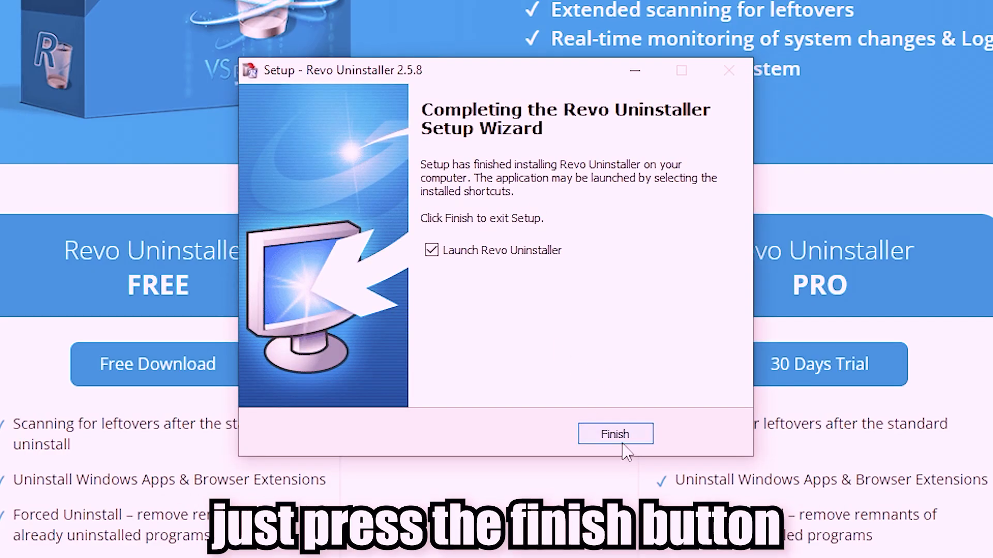
click(613, 433)
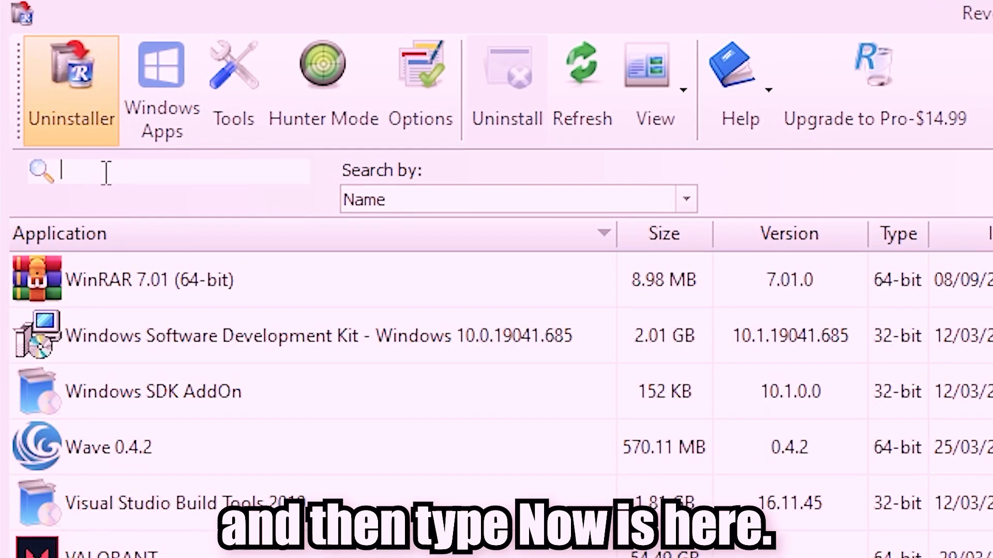
Search for Roblox and choose Uninstall on the Roblox Player entry.
text(Roblox)
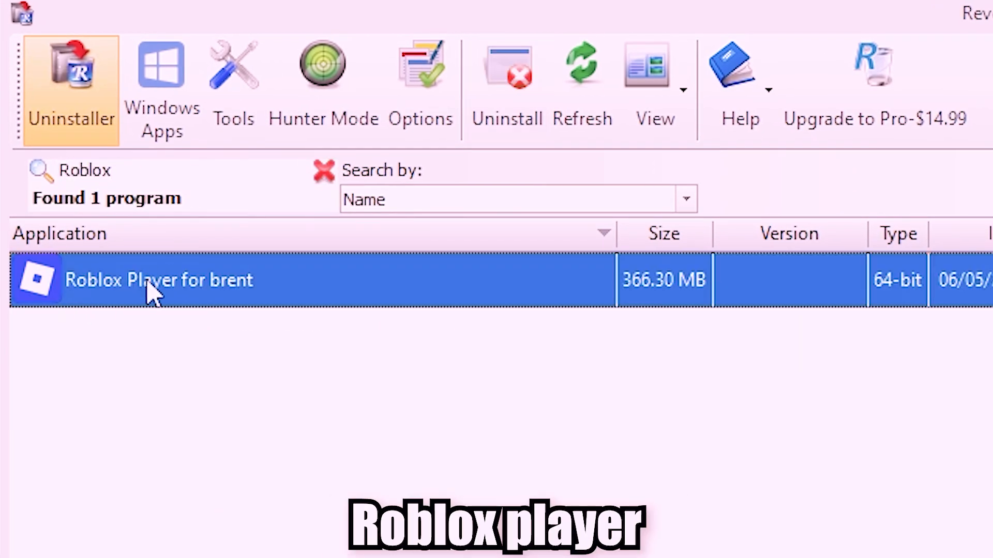
right_click(158, 281)
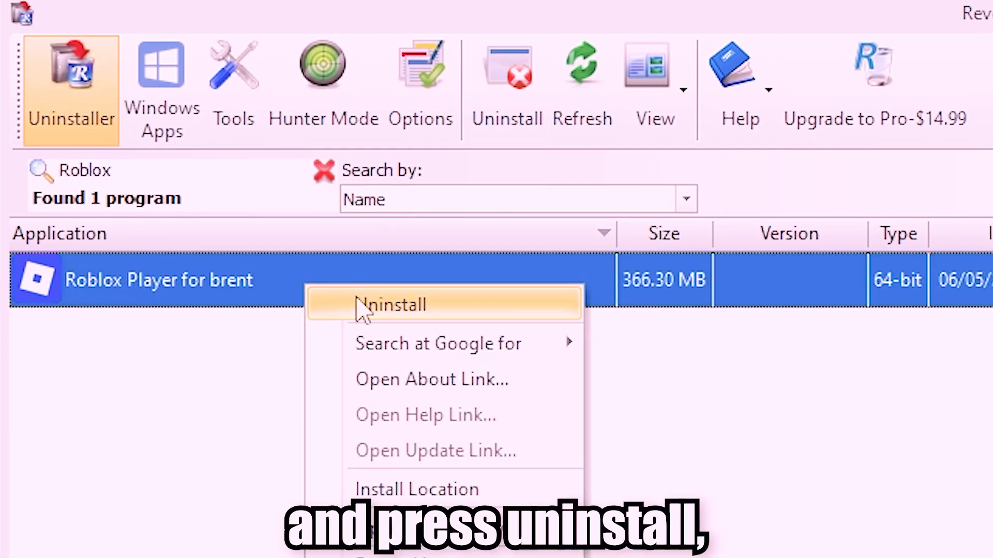
click(396, 305)
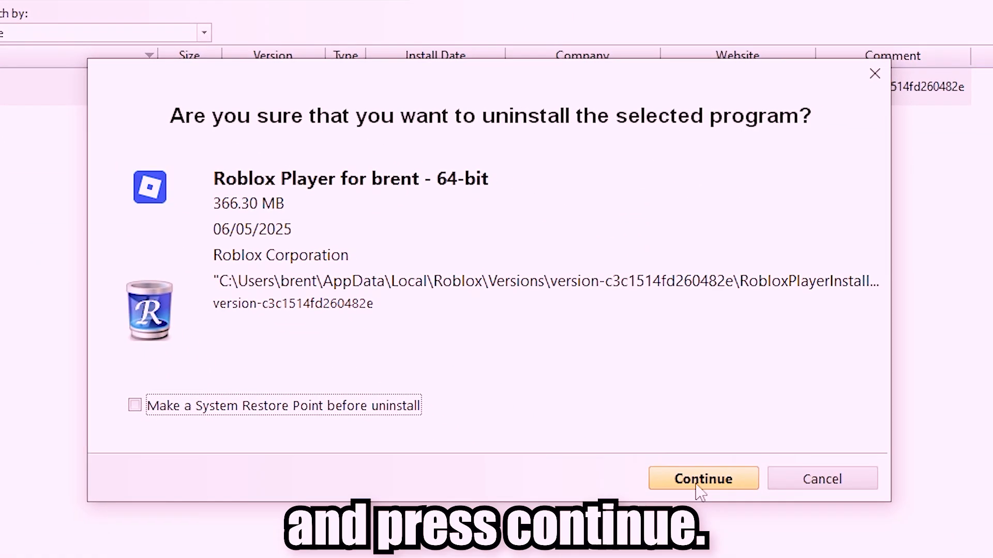
Confirm the uninstall, scan in safe mode, then delete all leftover registry items and all leftover files and folders.
click(704, 477)
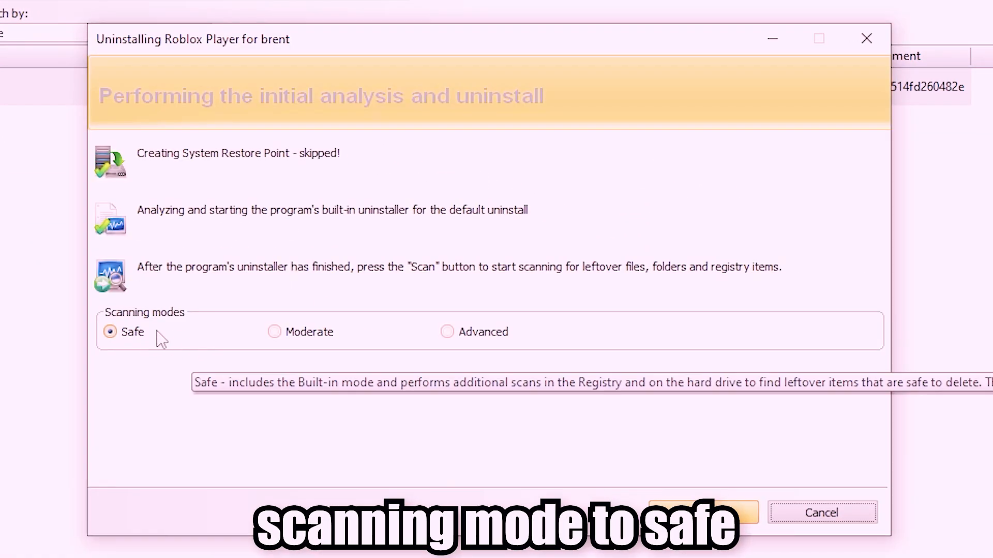
click(696, 512)
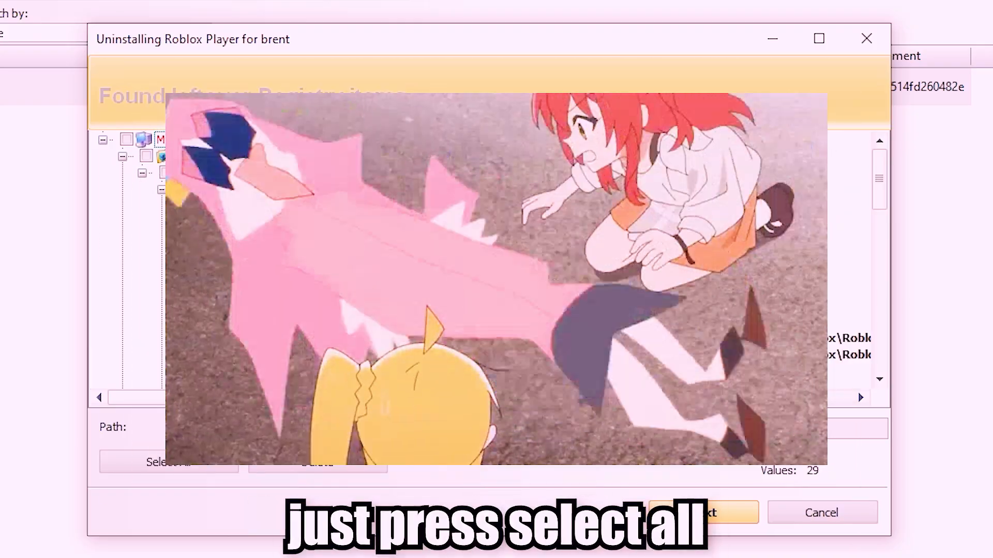
click(168, 461)
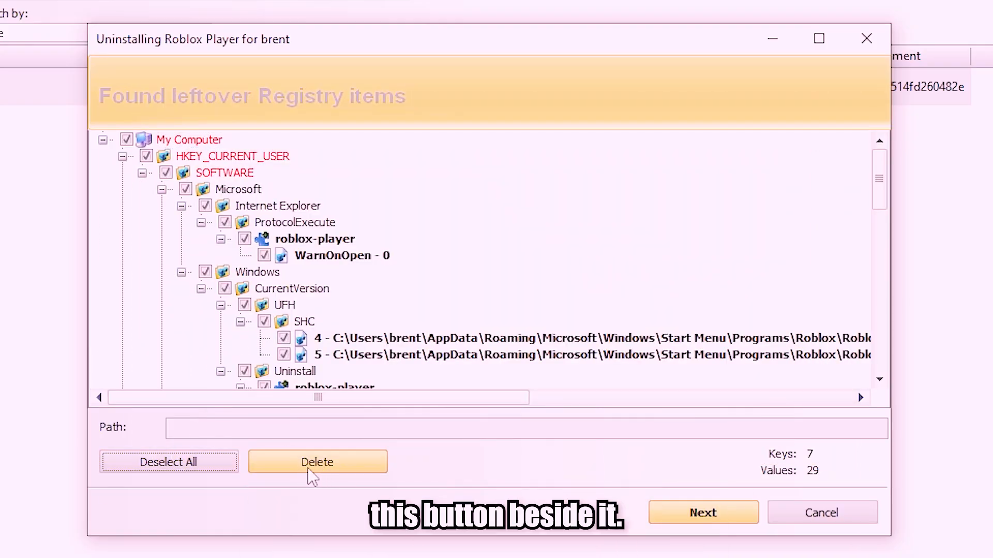
click(316, 461)
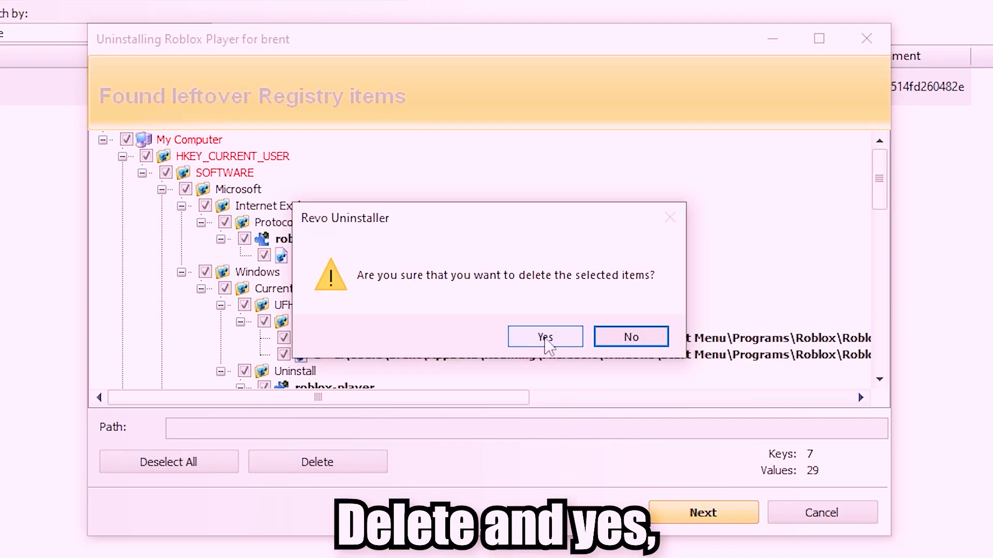
click(544, 336)
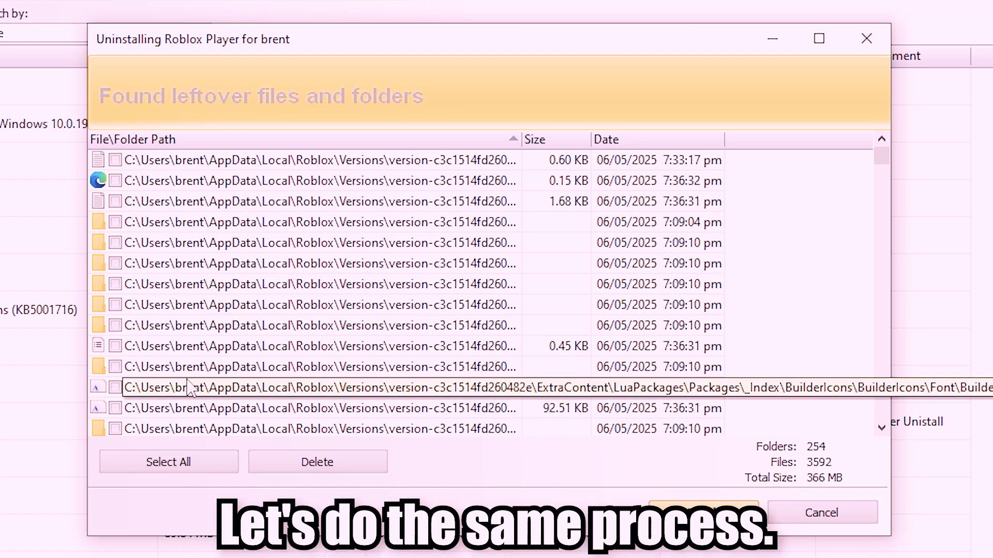
click(168, 461)
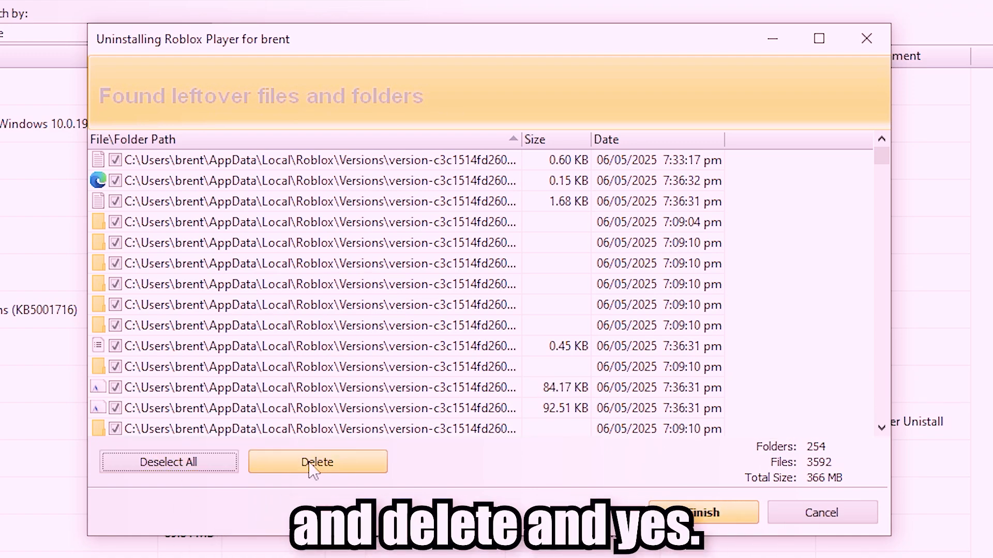
click(316, 463)
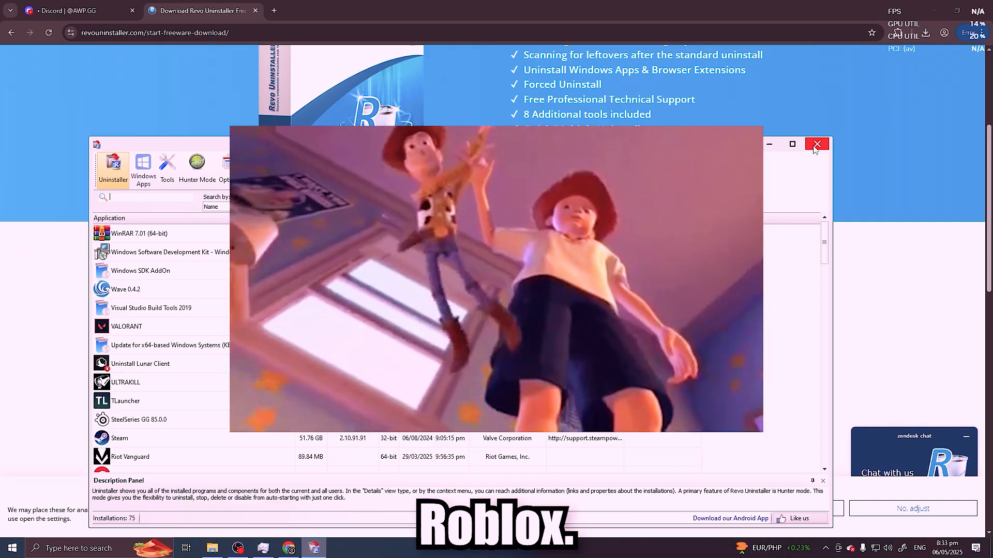
Close Revo, run the setup exe from the 0.0.27 zip with the default folder and finish with Run ui checked.
click(817, 144)
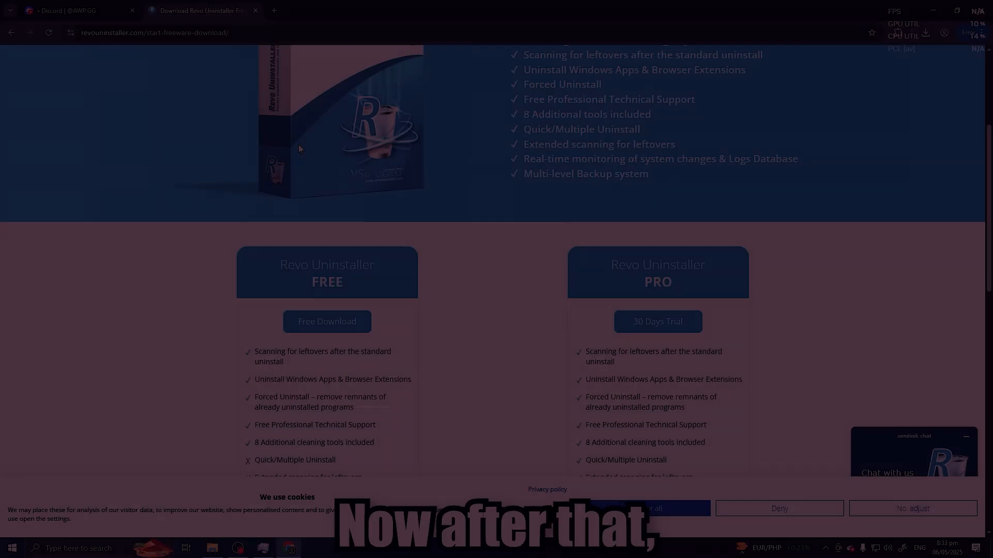
click(924, 33)
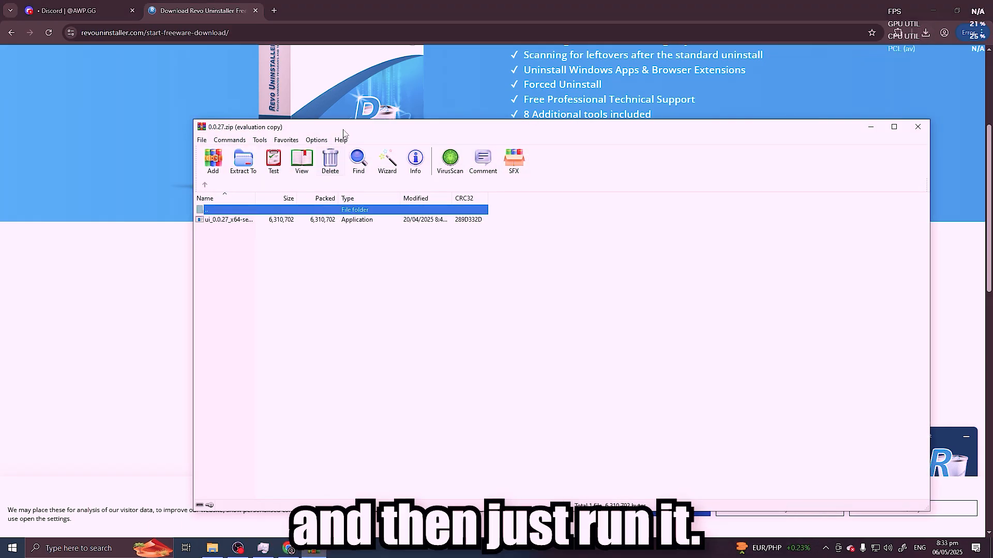
double_click(229, 219)
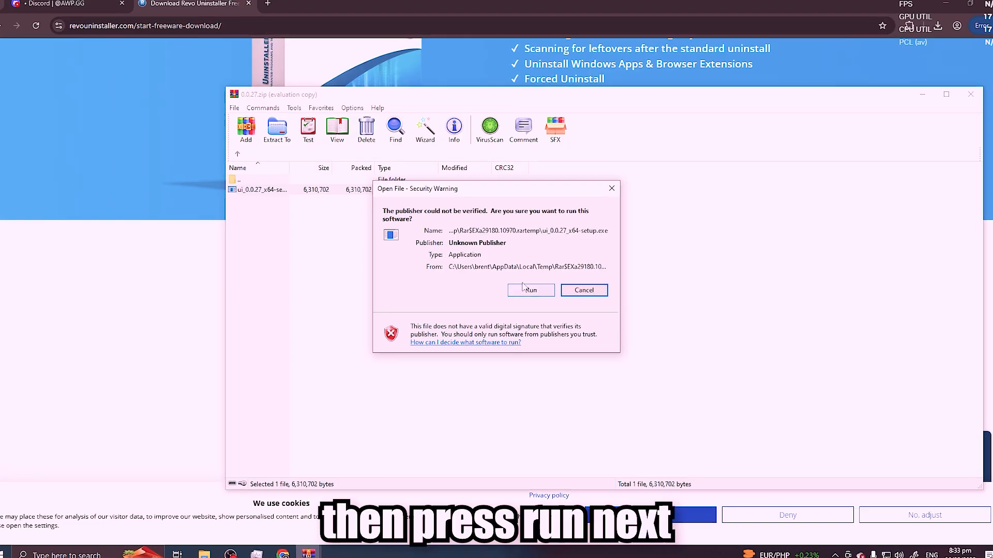
click(531, 290)
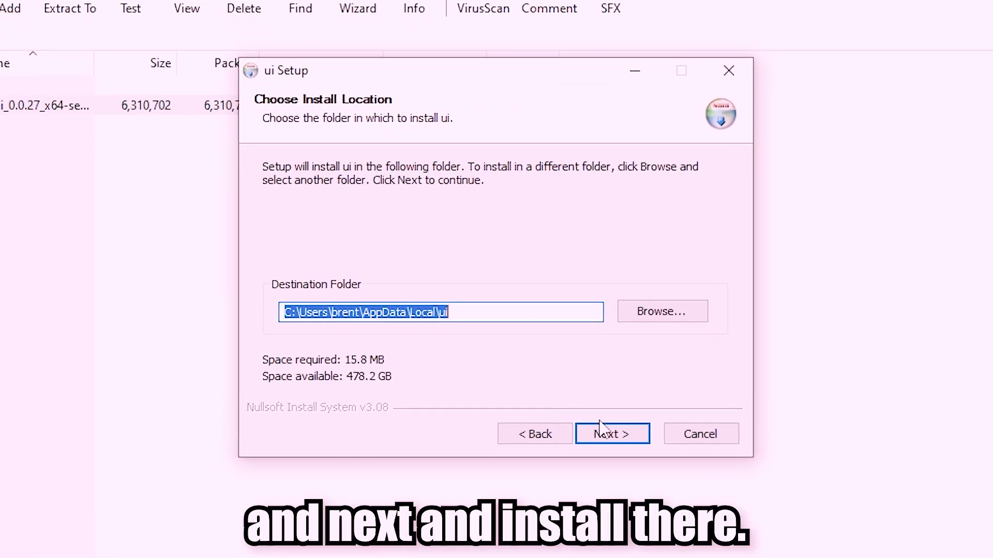
click(611, 433)
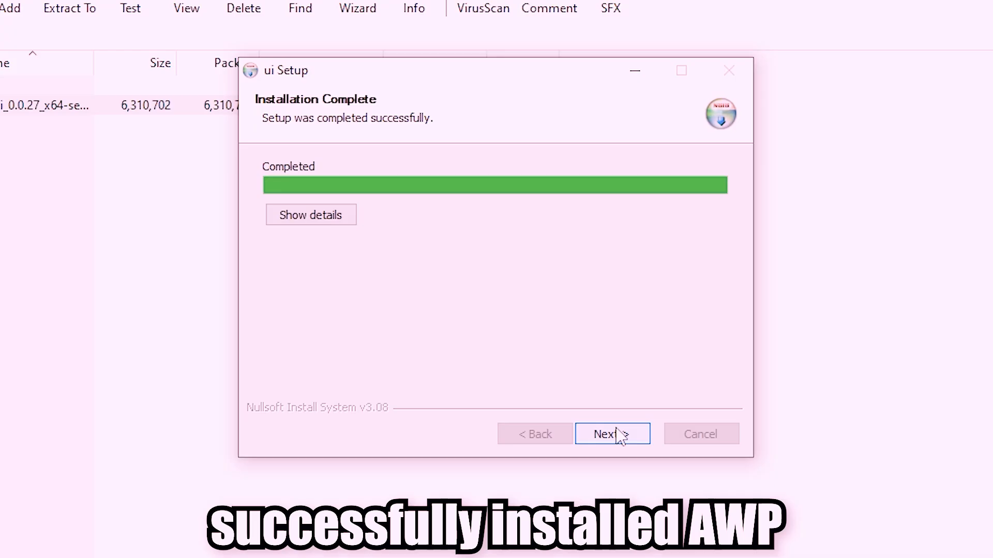
click(611, 434)
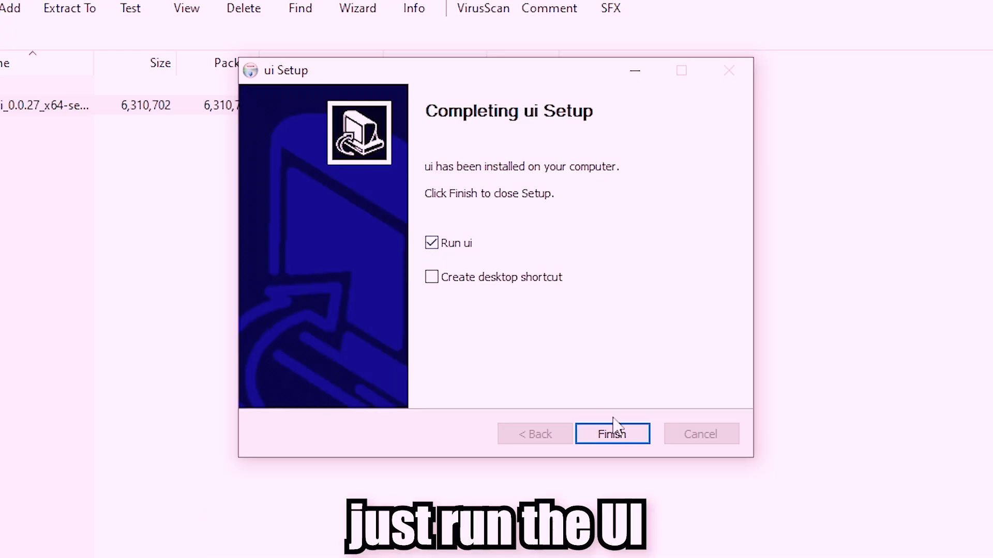
click(611, 435)
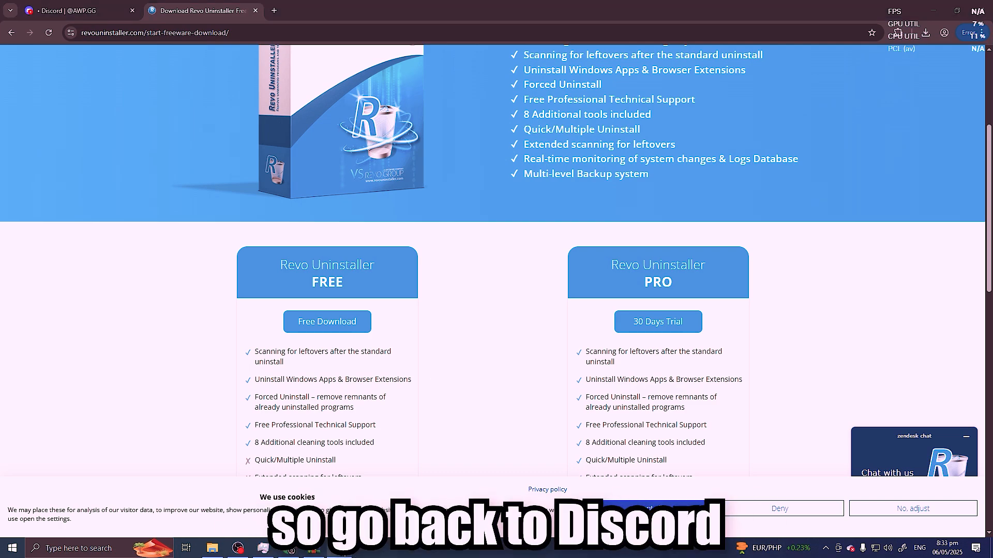
Switch back to Discord and select the account username in the AWP.GG credentials message.
click(76, 10)
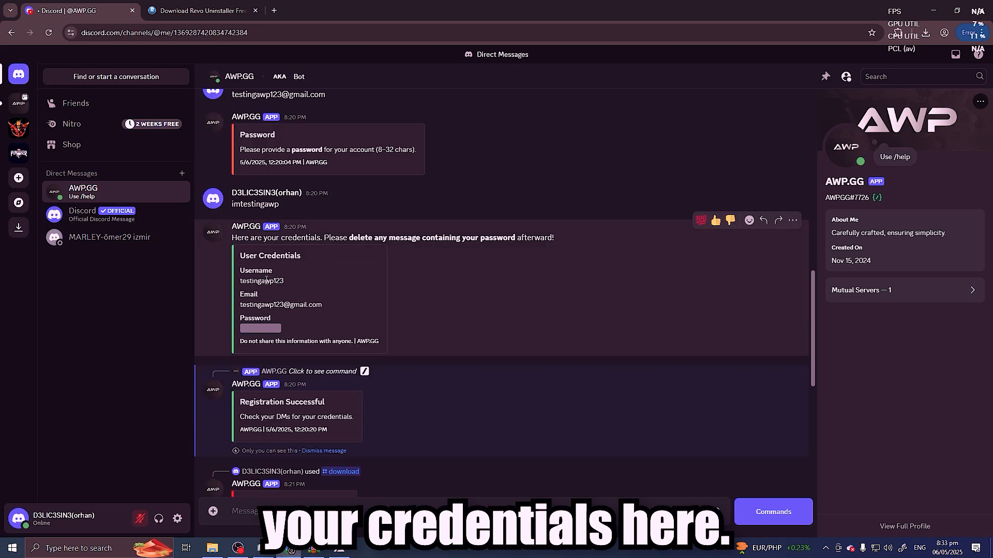
double_click(259, 328)
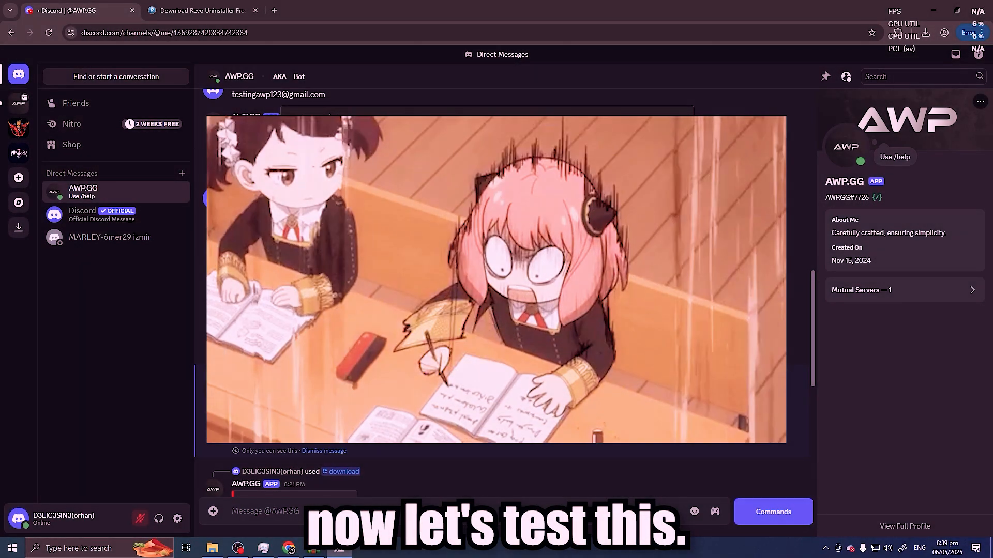
Launch Roblox from AWP.GG via the rocket button so its Home page appears.
text(roblox.com)
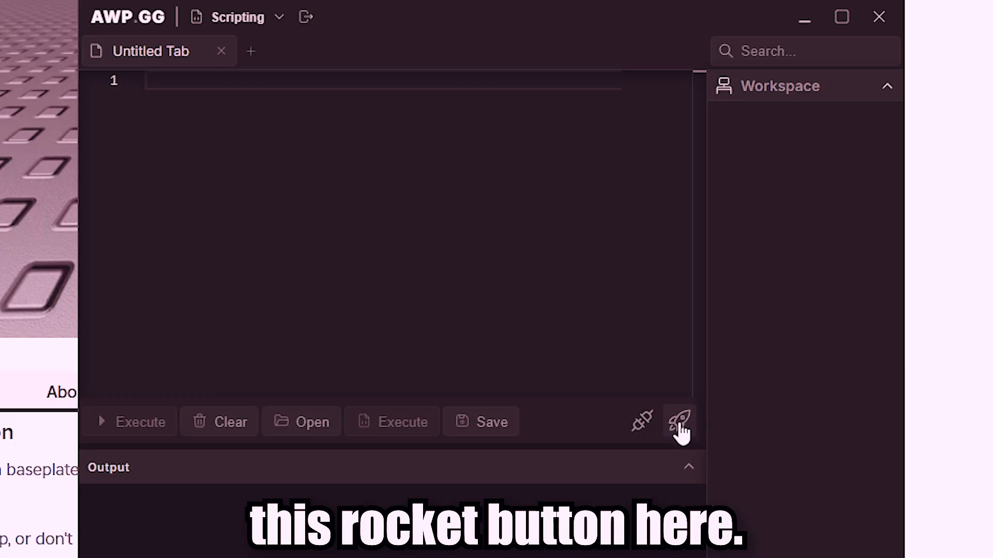
click(679, 422)
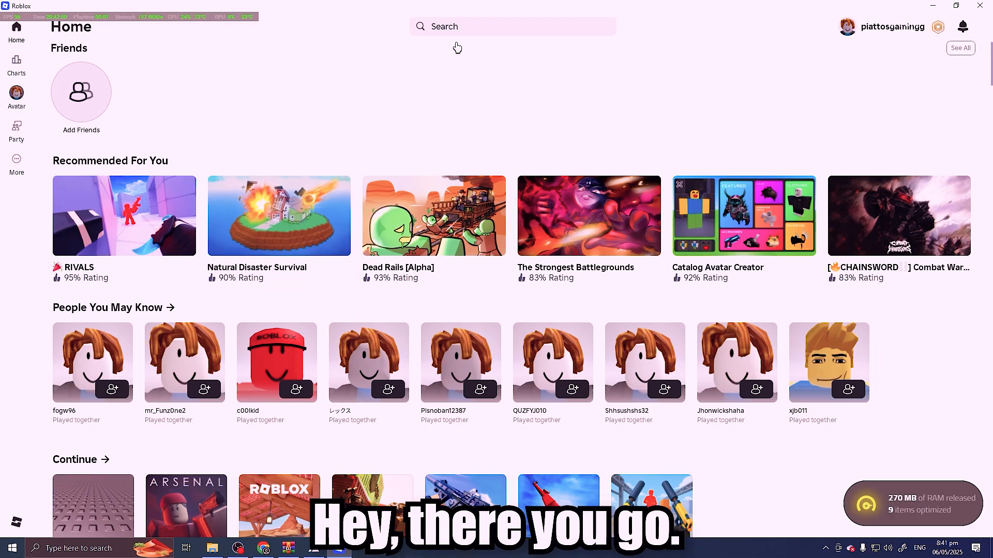
Join 'a literal baseplate.' from Recently Visited and bring up the F9 Developer Console.
click(511, 26)
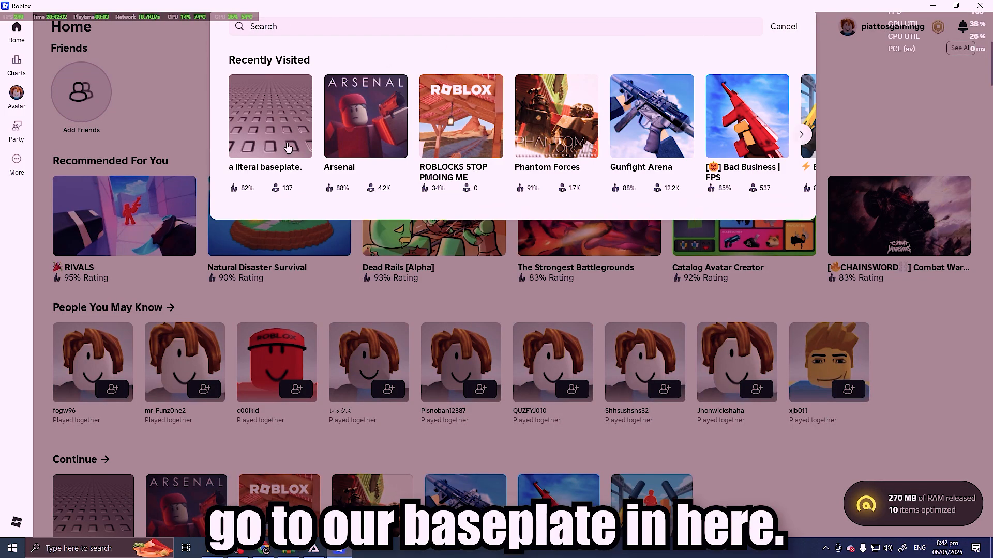
click(270, 117)
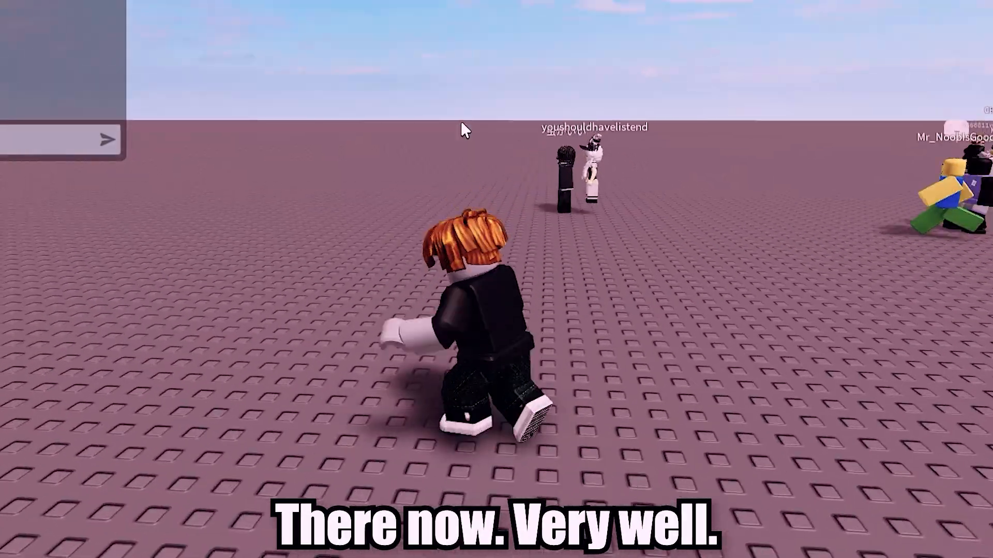
key(f9)
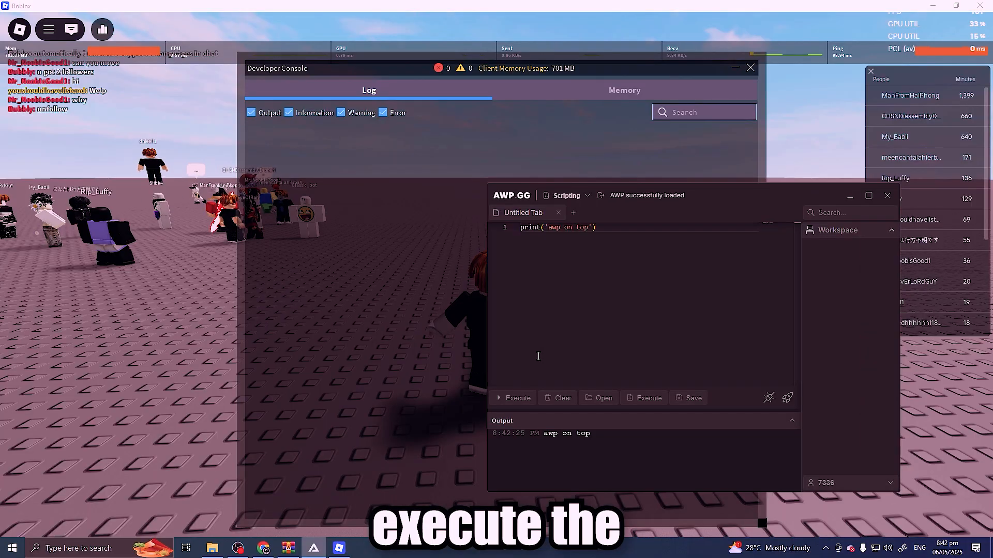
Disable 'Toggle output redirection' on the executor's Settings page.
click(564, 195)
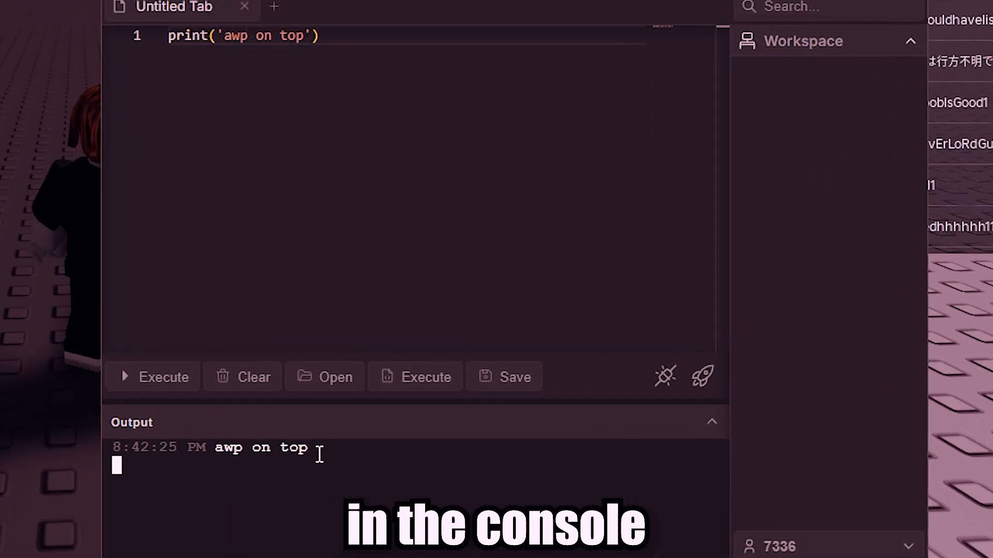
click(129, 13)
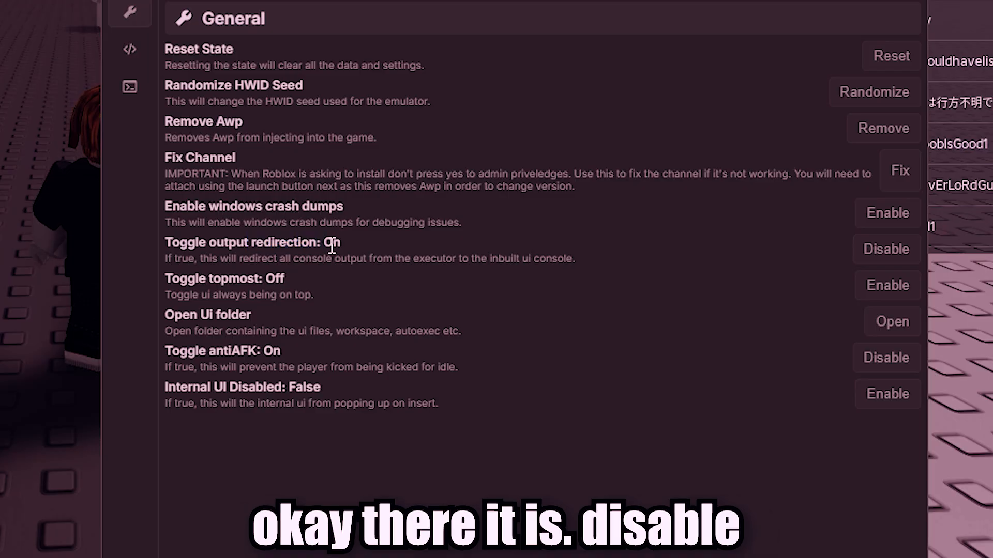
click(886, 249)
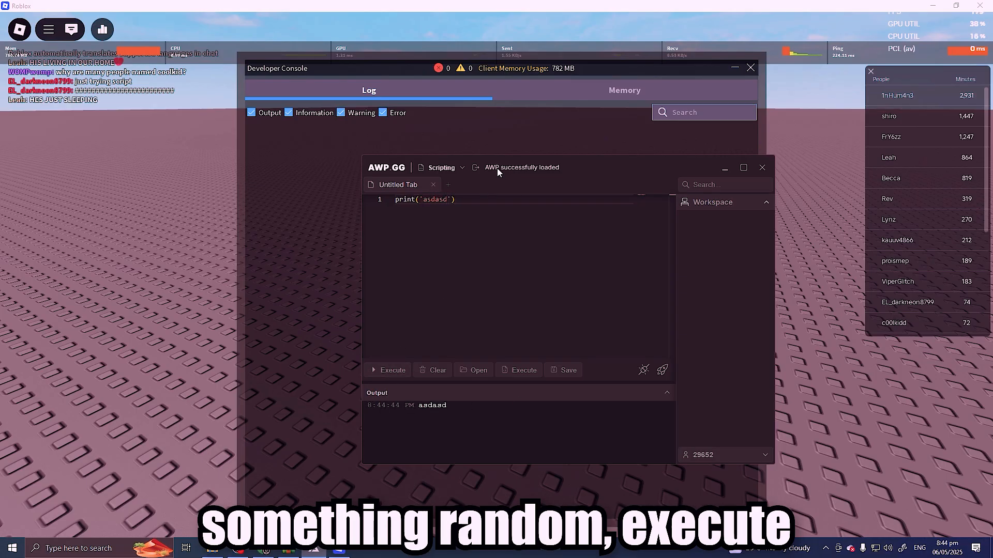
Return to the Scripting editor page from the executor pages dropdown.
click(442, 168)
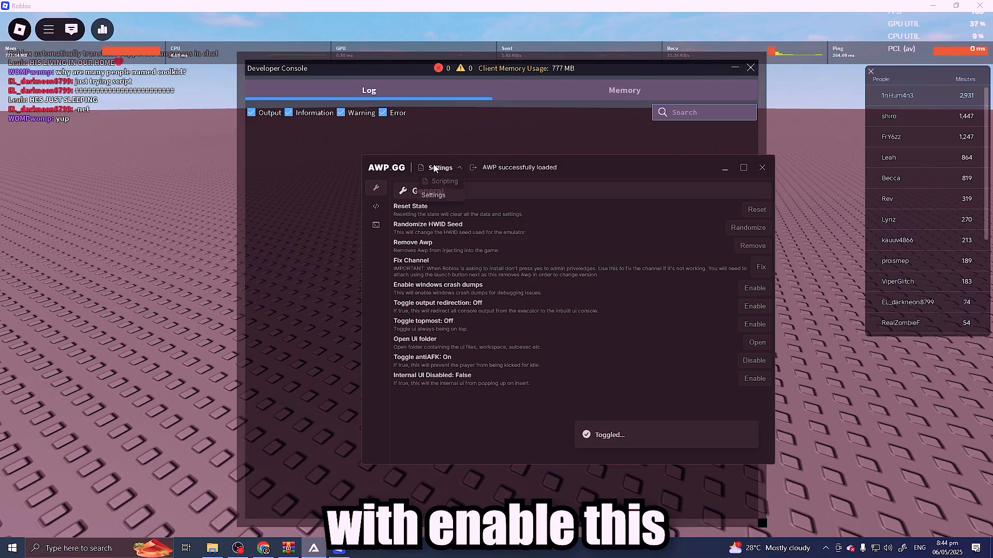
click(443, 181)
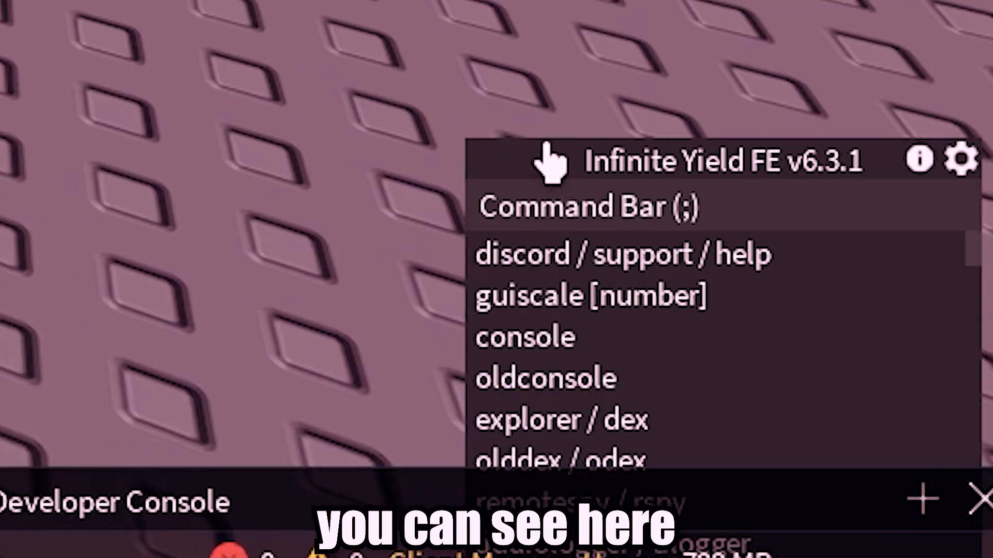
Paste HummingBird8's sUNC loadstring from GitLab into the Untitled Tab editor.
text(f)
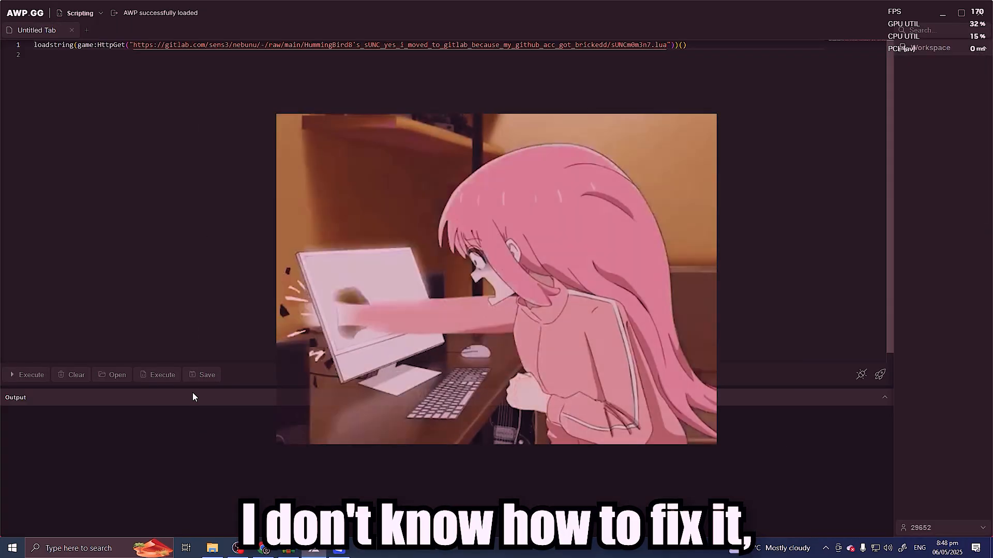
Execute the sUNC script, yielding a results page with 87 of 90 tests passed.
click(31, 375)
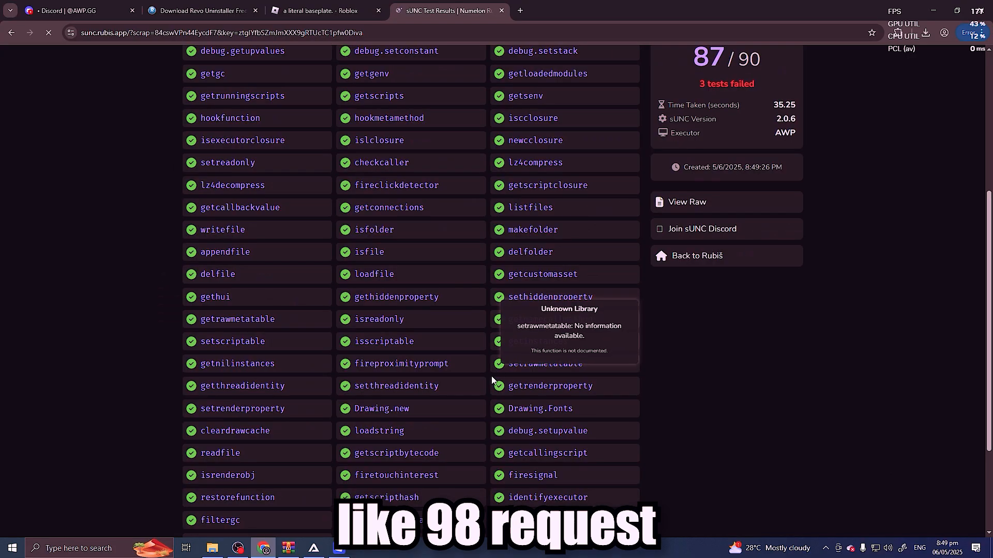
scroll(down, 3)
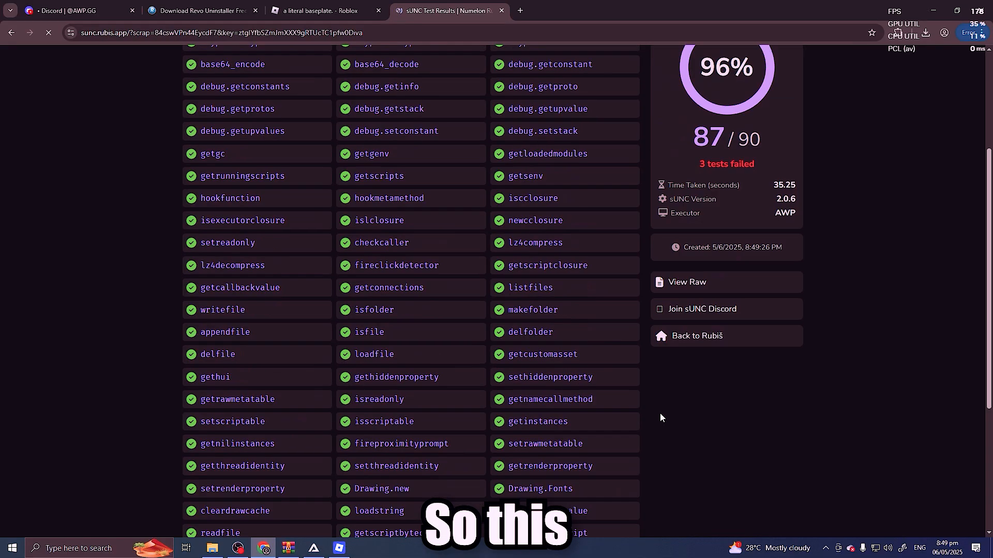
scroll(down, 3)
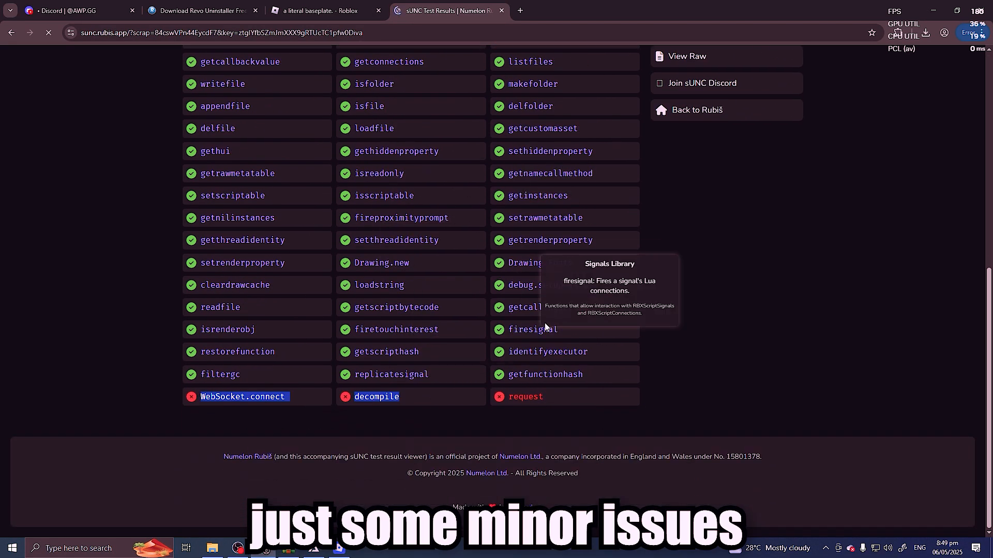
scroll(up, 3)
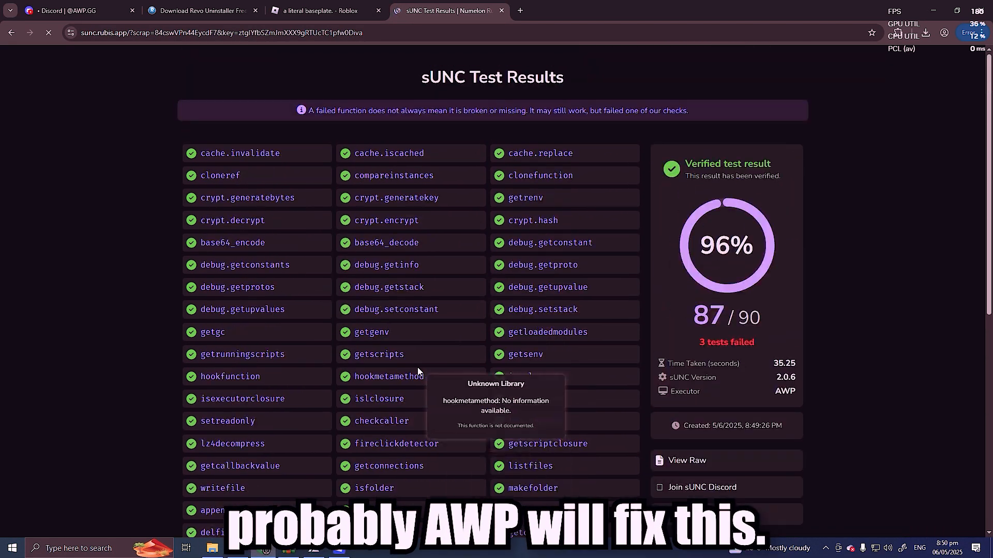
scroll(down, 3)
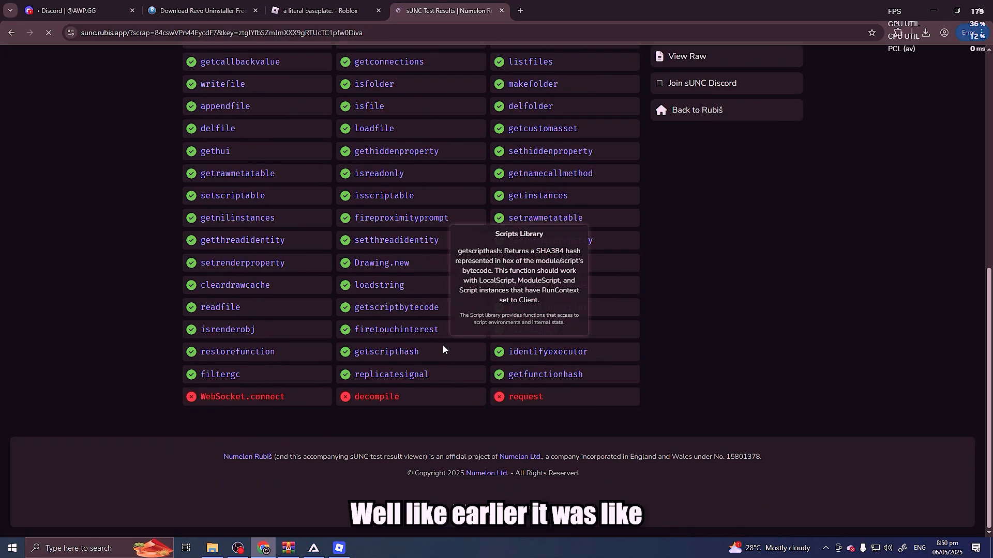